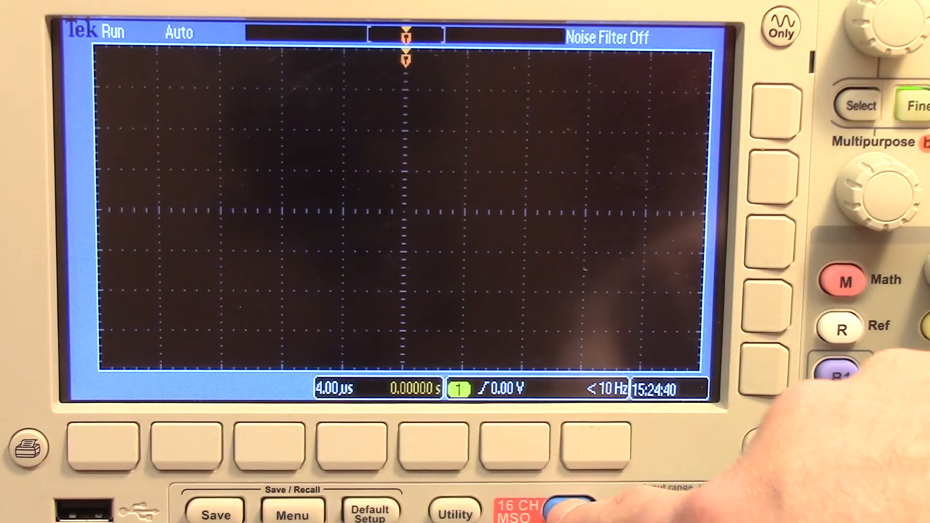
Step: Turn on digital channel D0 with the D15–D0 button, showing the digital channel menu
left_click(570, 510)
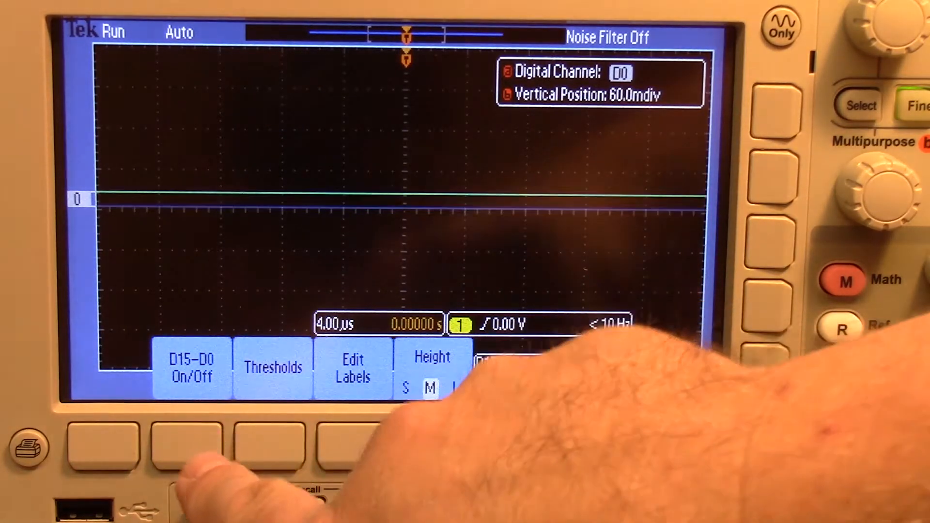
Step: Turn on digital channels D0–D7 and set their trace height to L
left_click(191, 368)
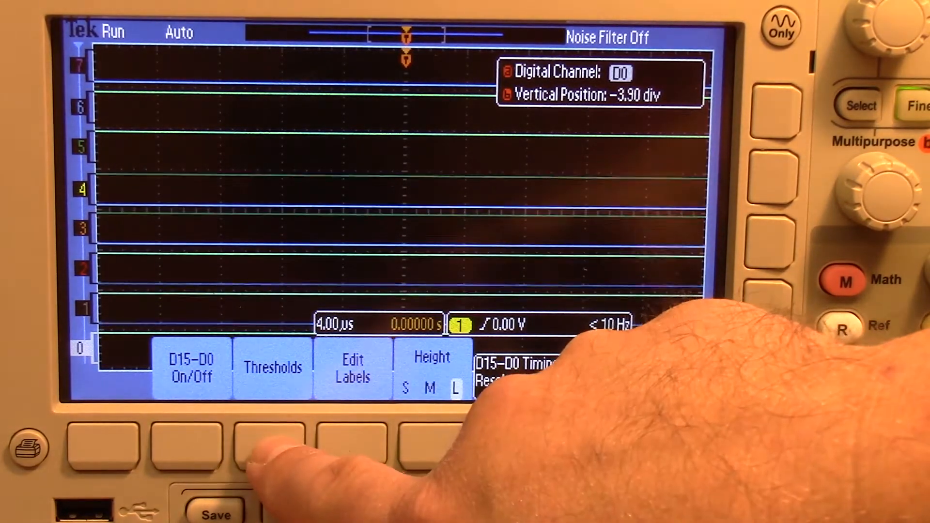
Step: Apply the 1.4 V threshold preset to D7–D0 and D15–D8, then close the menu
left_click(272, 368)
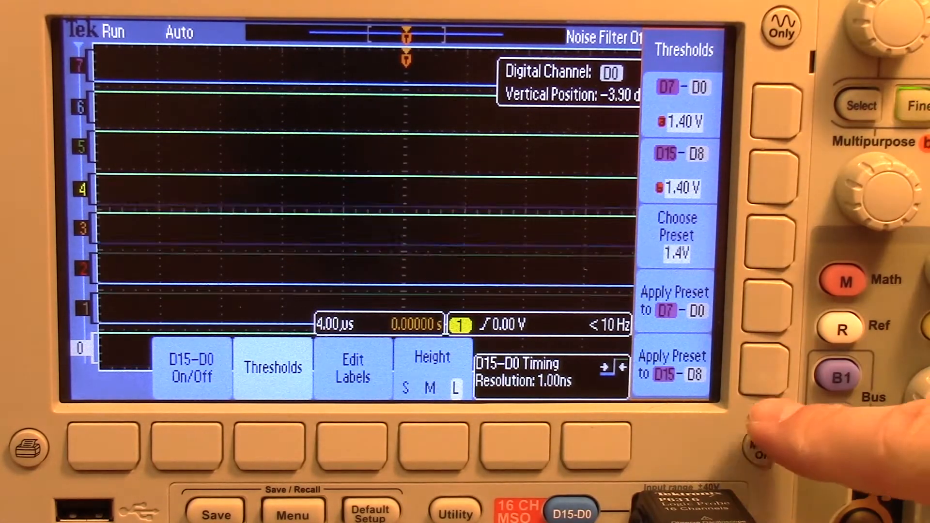
left_click(762, 448)
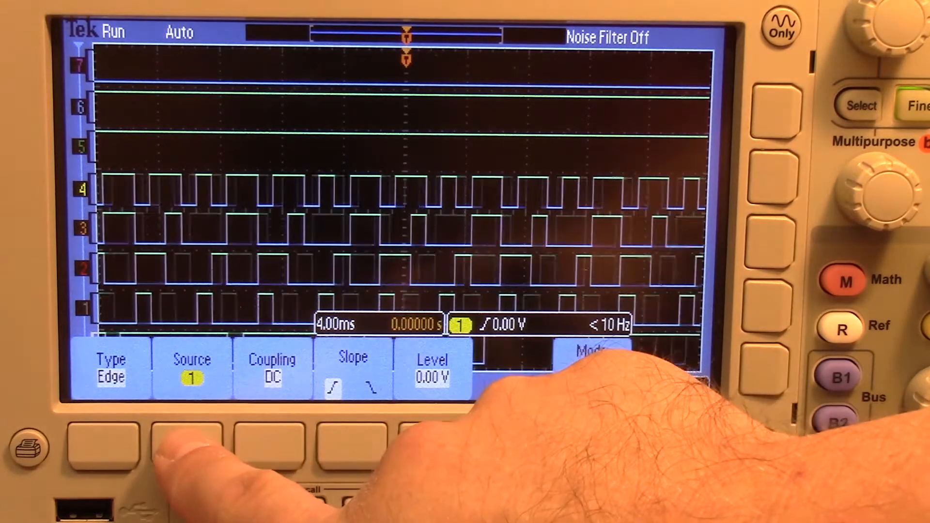
Step: Select D0 as the trigger source at 1.40 V level, then turn the menu off
left_click(191, 368)
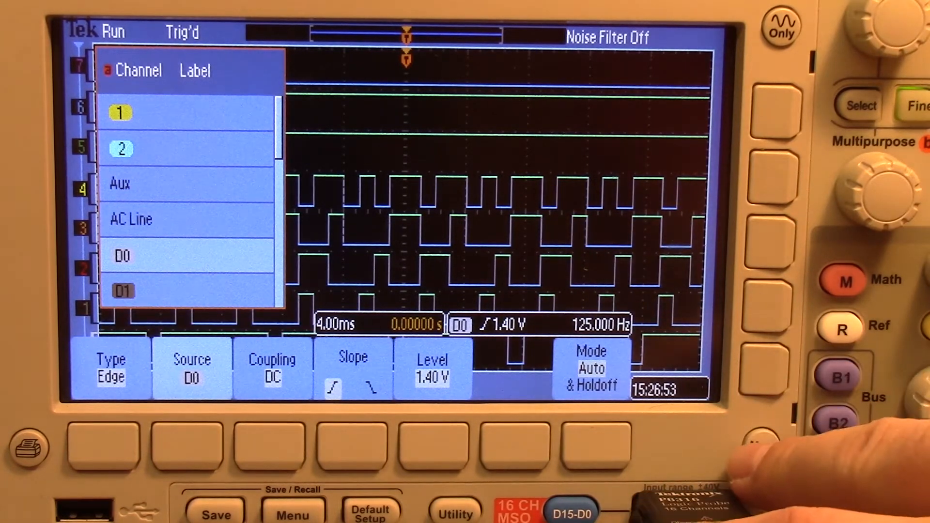
left_click(761, 447)
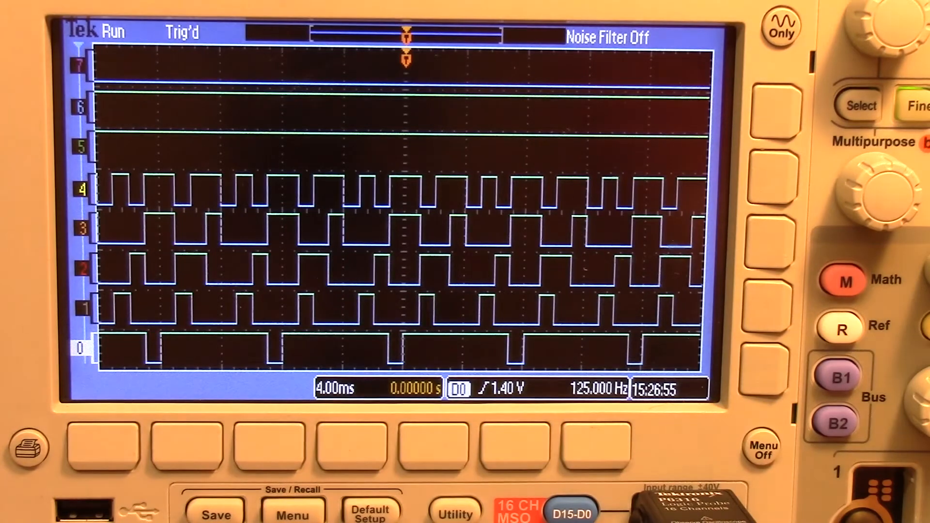